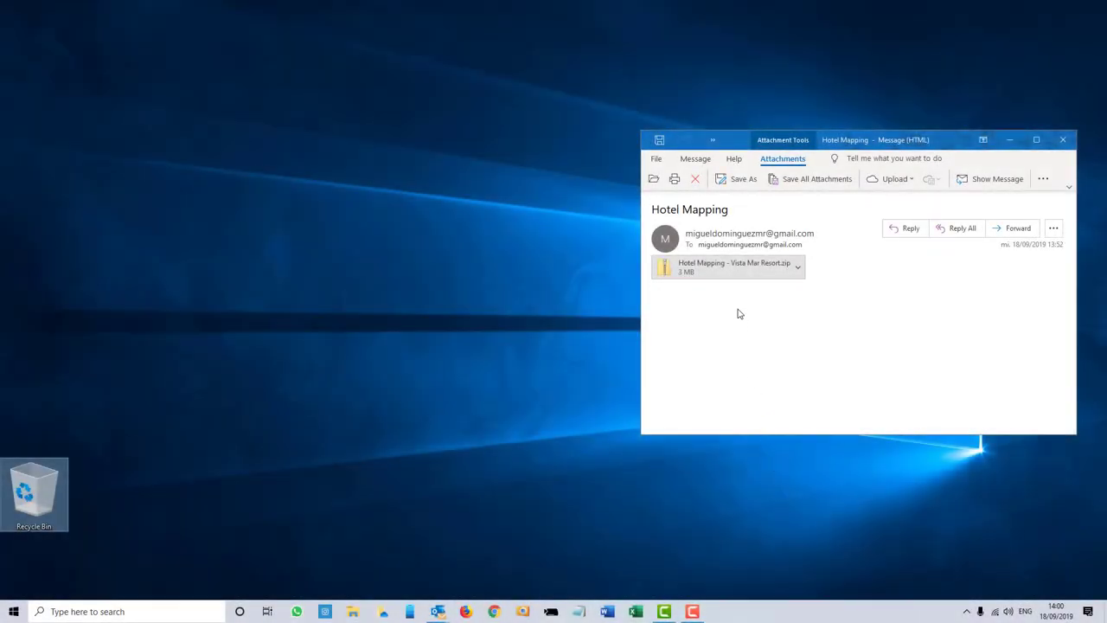
Extract VM_Photos and Vista Mar Resort from the Hotel Mapping zip onto Shared Server (D:)
{"action": "double_click", "coordinate": [700, 267]}
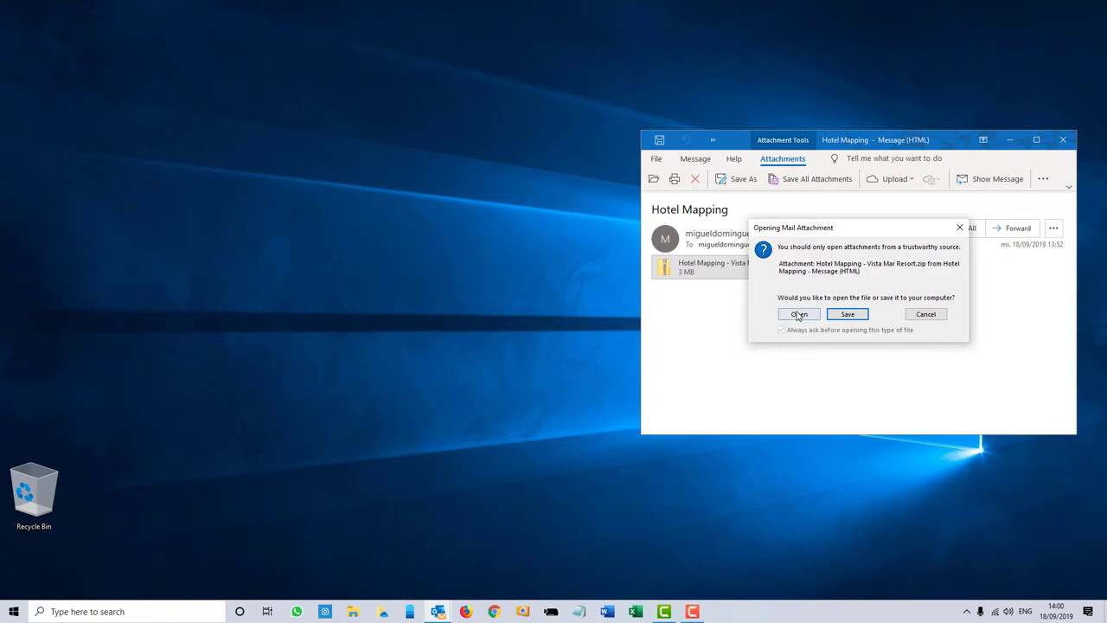
{"action": "left_click", "coordinate": [797, 314]}
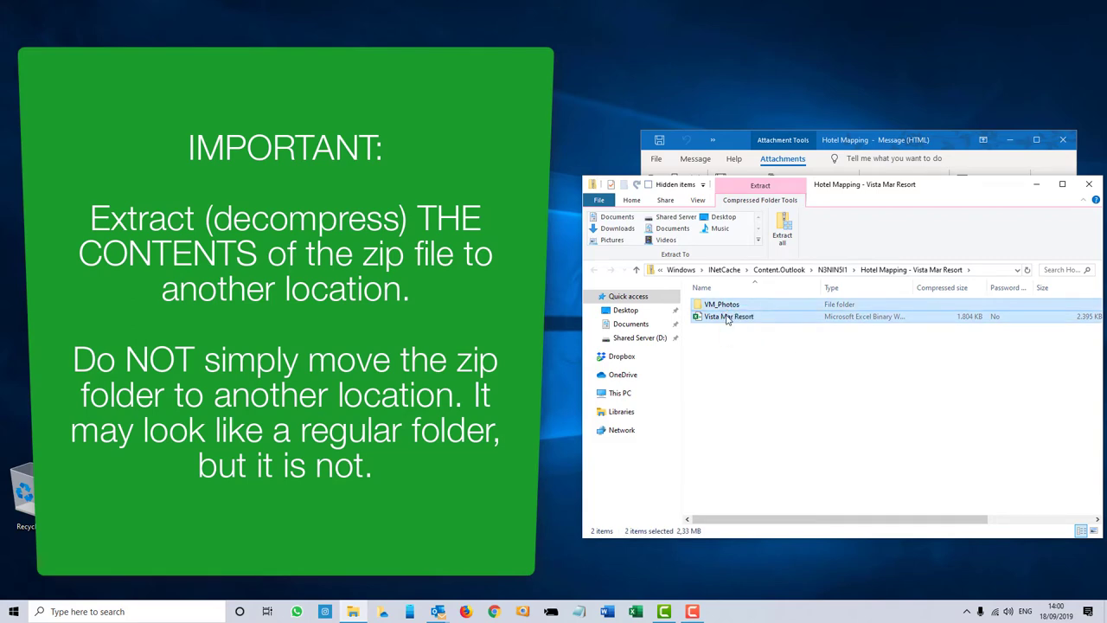
{"action": "left_click_drag", "start_coordinate": [728, 315], "coordinate": [640, 337]}
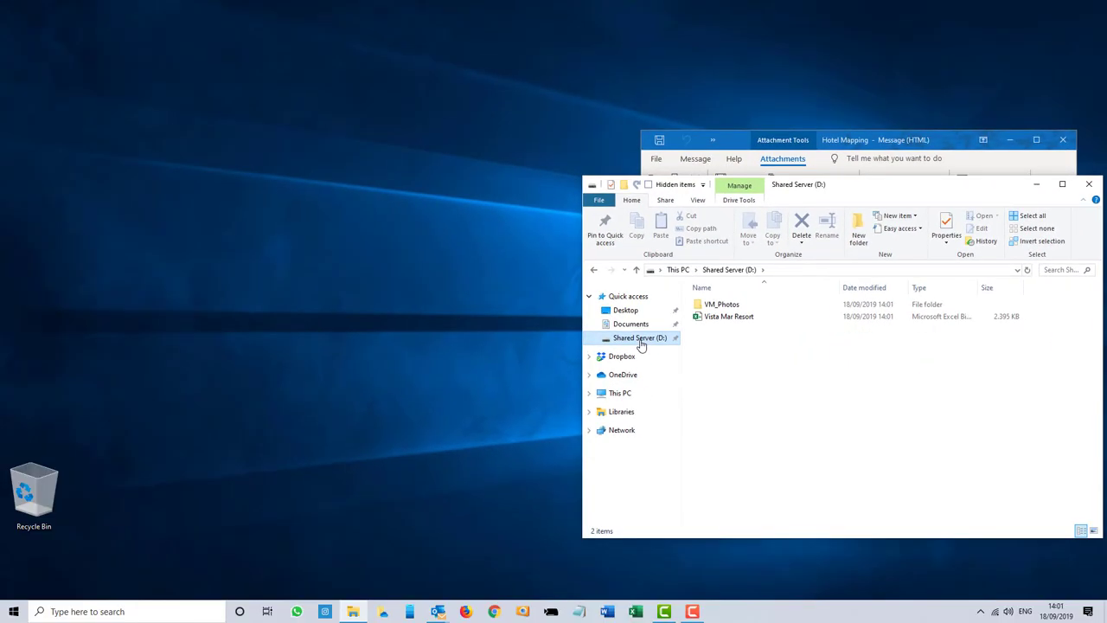
Inspect the Vista Mar Resort workbook on Shared Server (D:), then go to Documents
{"action": "double_click", "coordinate": [721, 304]}
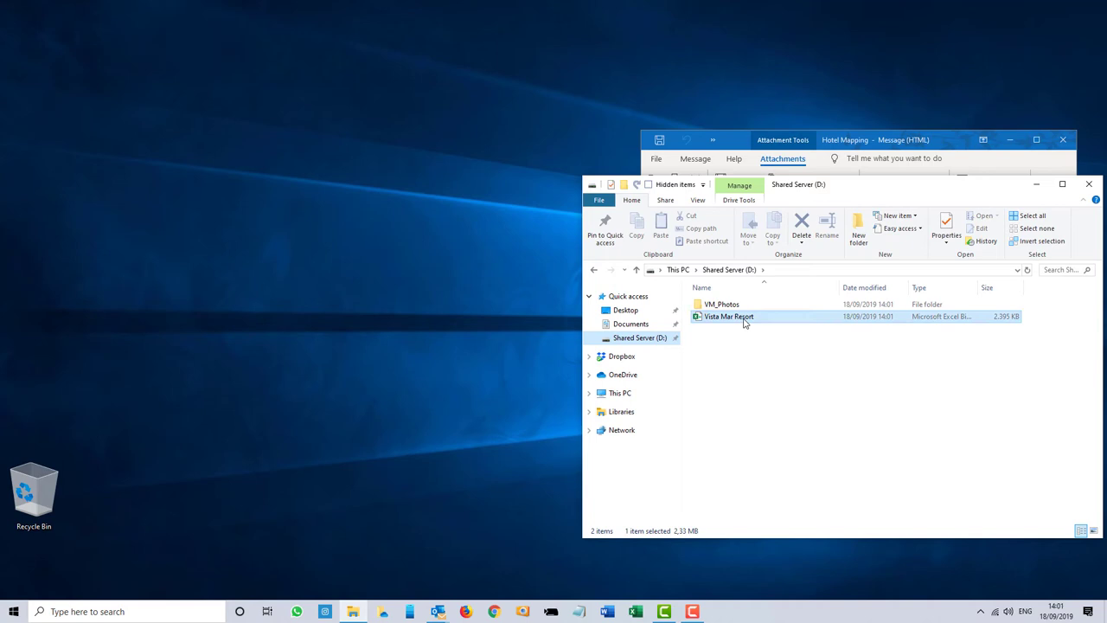
{"action": "double_click", "coordinate": [728, 314]}
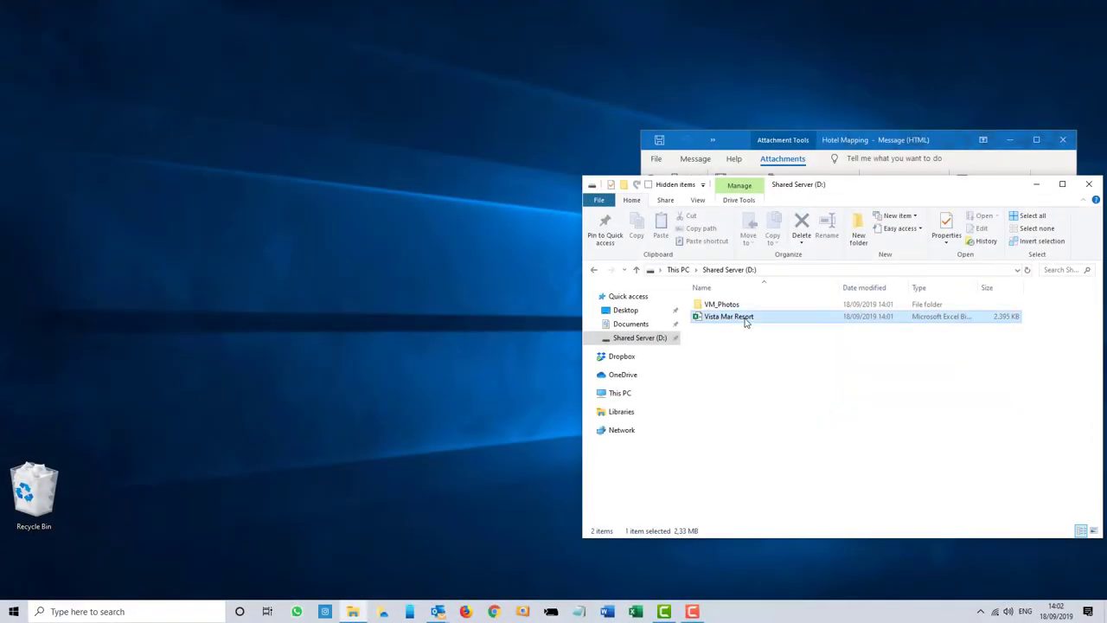
{"action": "right_click", "coordinate": [726, 315]}
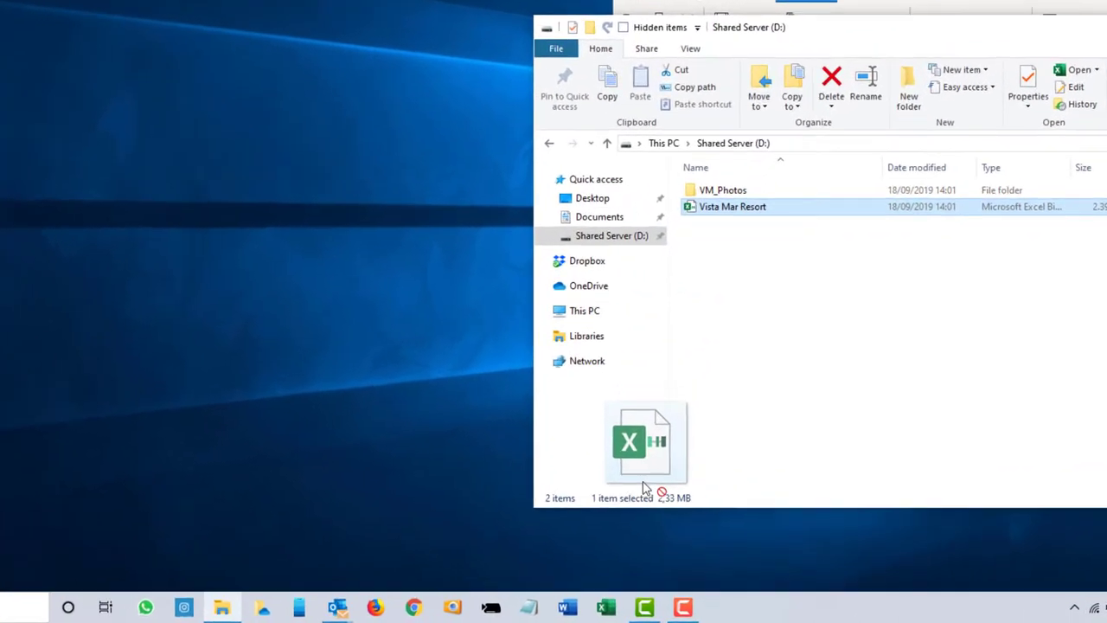
{"action": "right_click", "coordinate": [511, 595]}
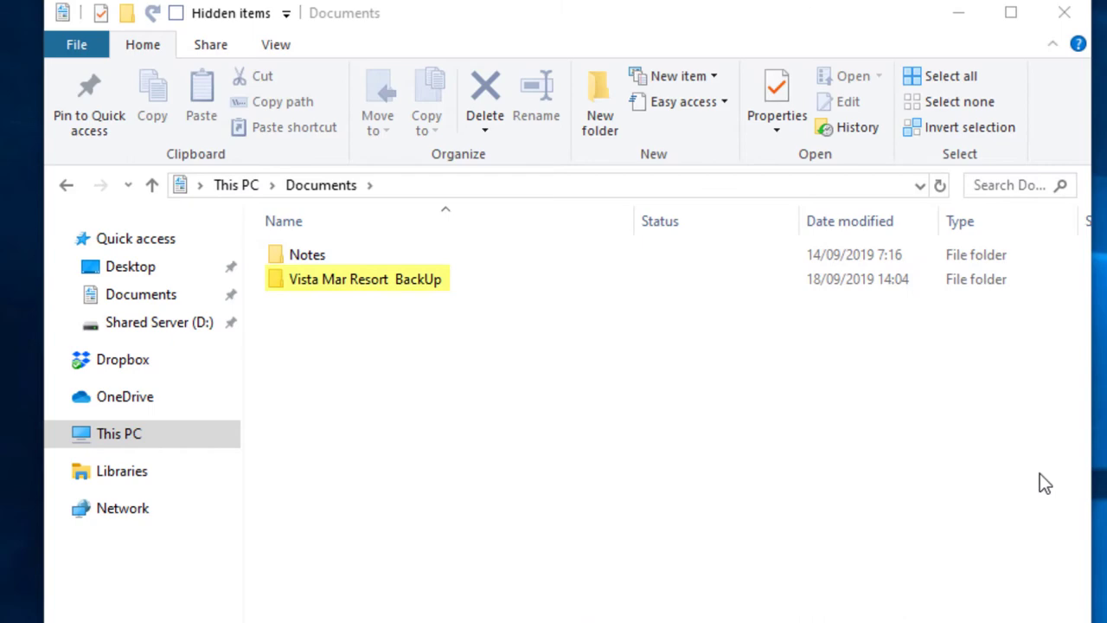
View the three dated backups in the Vista Mar Resort BackUp folder
{"action": "double_click", "coordinate": [365, 278]}
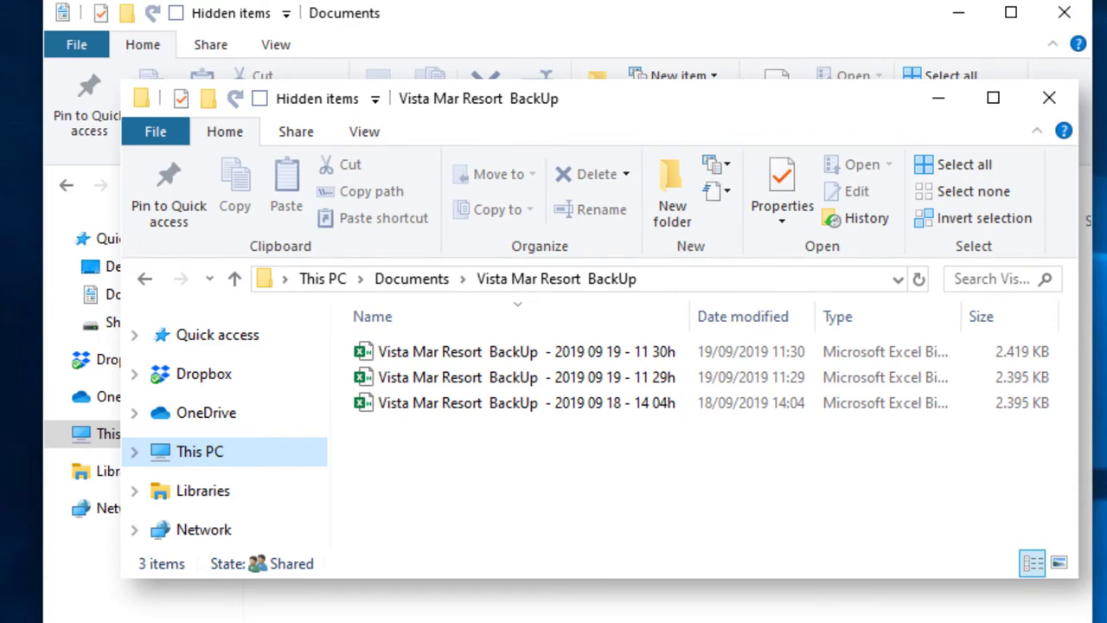
{"action": "left_click", "coordinate": [955, 164]}
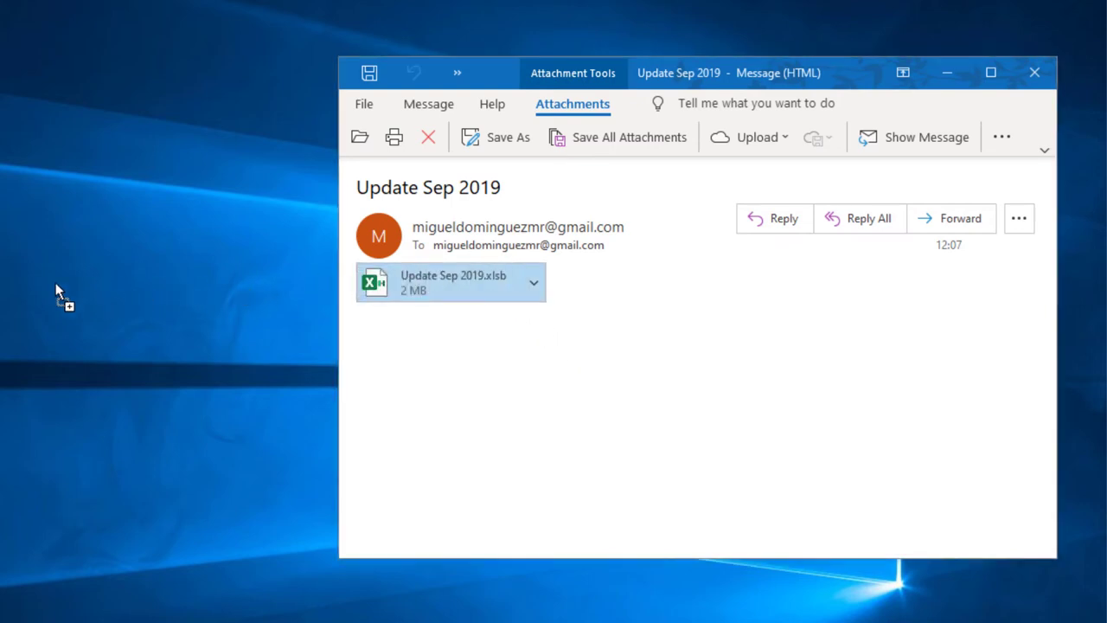
Save the Update Sep 2019.xlsb attachment to the desktop and launch it in Excel
{"action": "left_click_drag", "start_coordinate": [450, 282], "coordinate": [135, 282]}
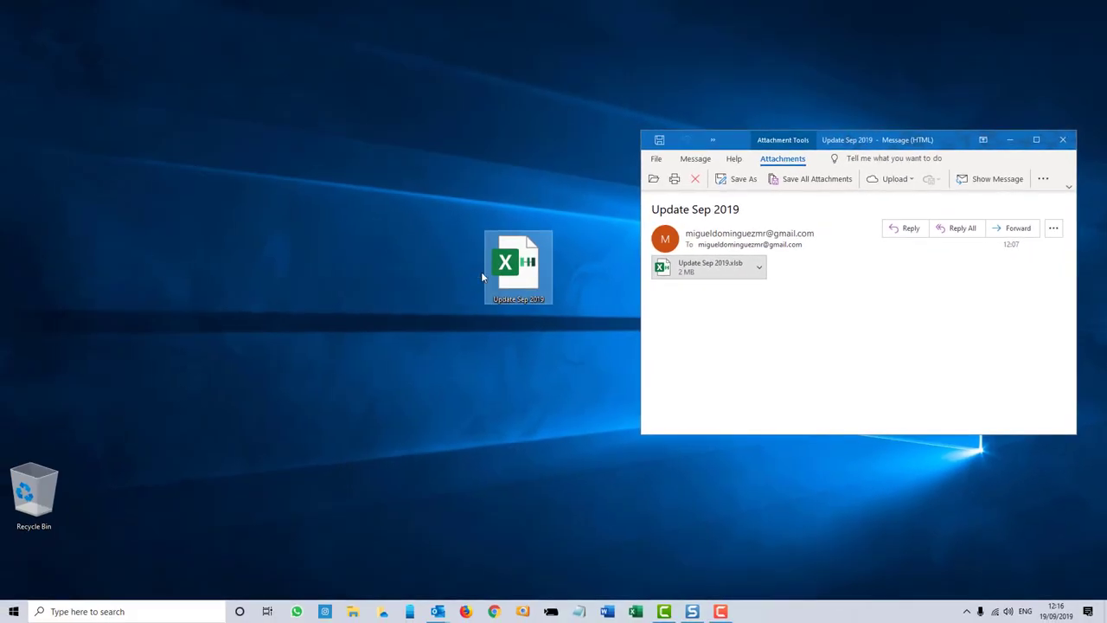
{"action": "double_click", "coordinate": [519, 266]}
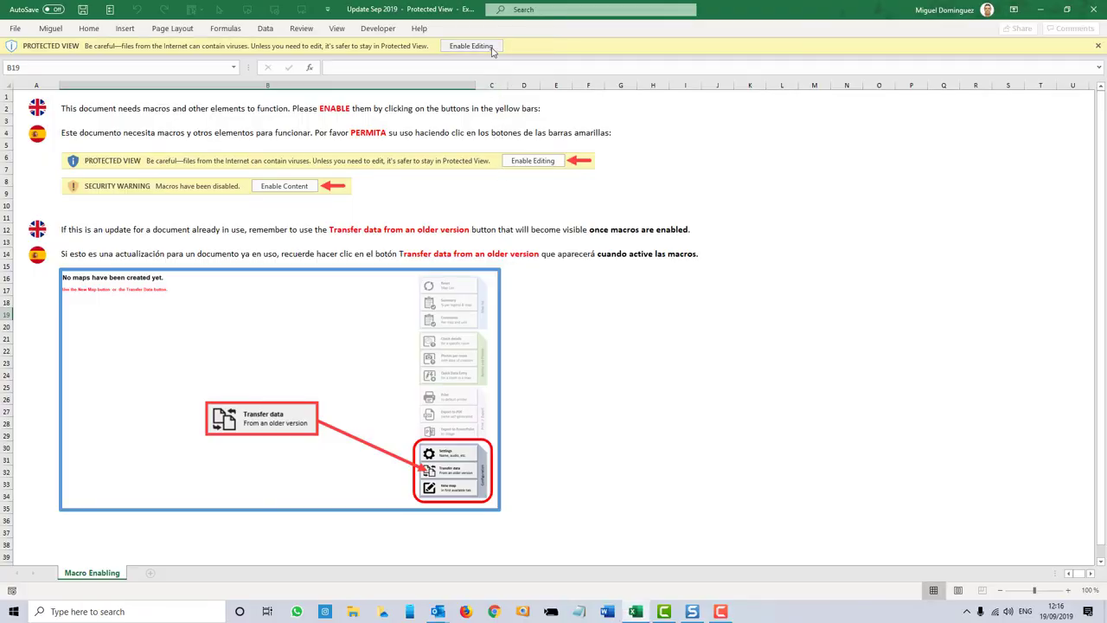
Enable editing and macro content so the main map dashboard appears
{"action": "left_click", "coordinate": [471, 45]}
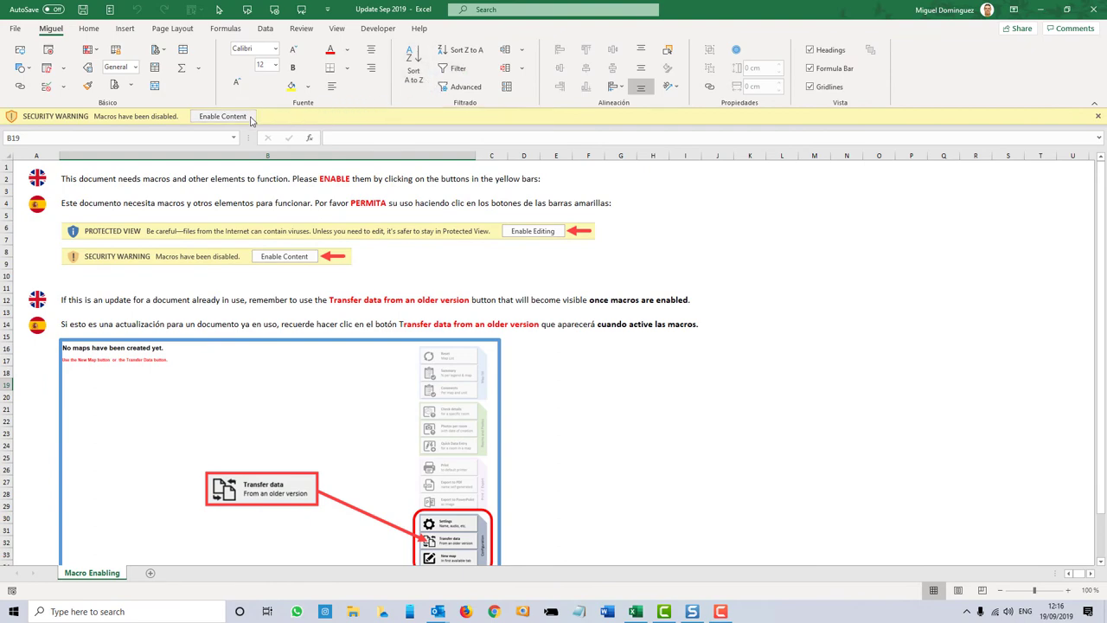
{"action": "left_click", "coordinate": [222, 116]}
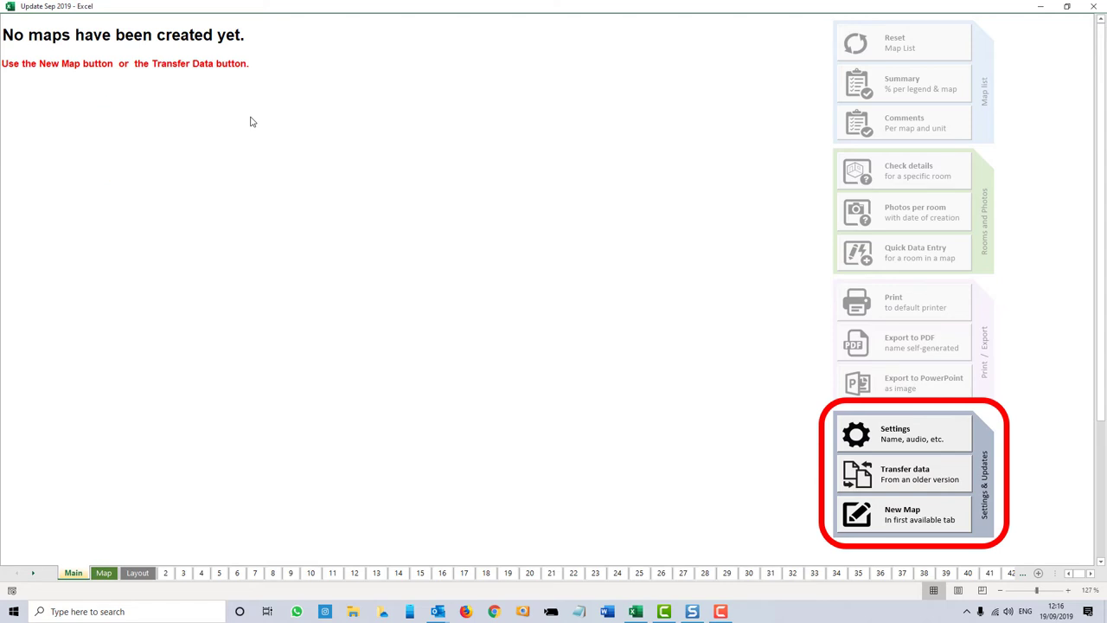
{"action": "mouse_move", "coordinate": [598, 406]}
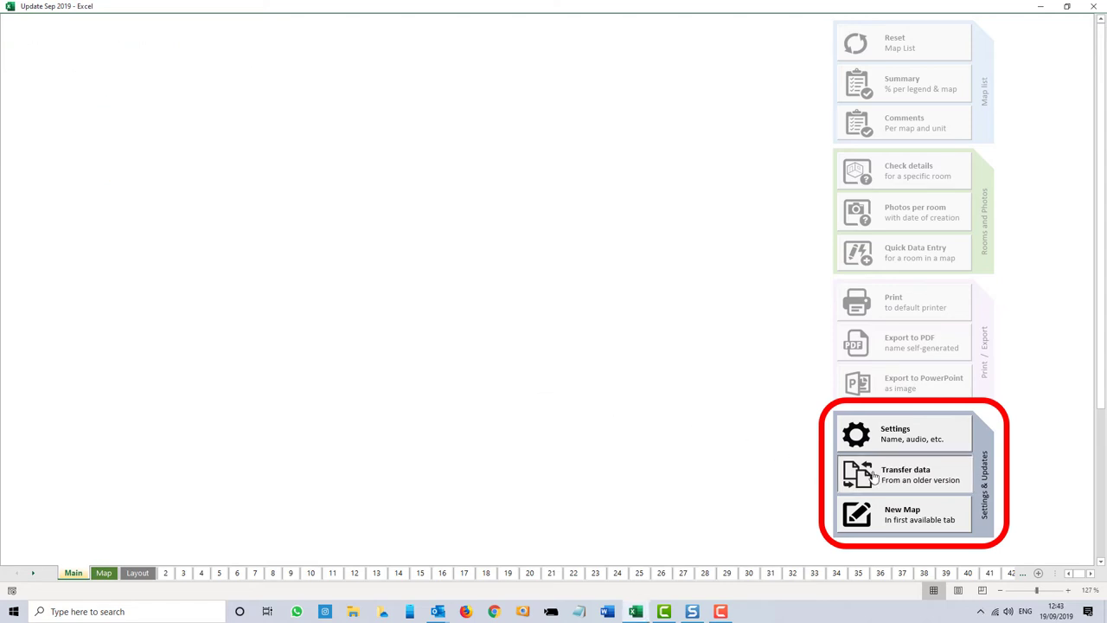
Run Transfer data using the old Vista Mar Resort workbook from Shared Server (D:)
{"action": "left_click", "coordinate": [906, 474]}
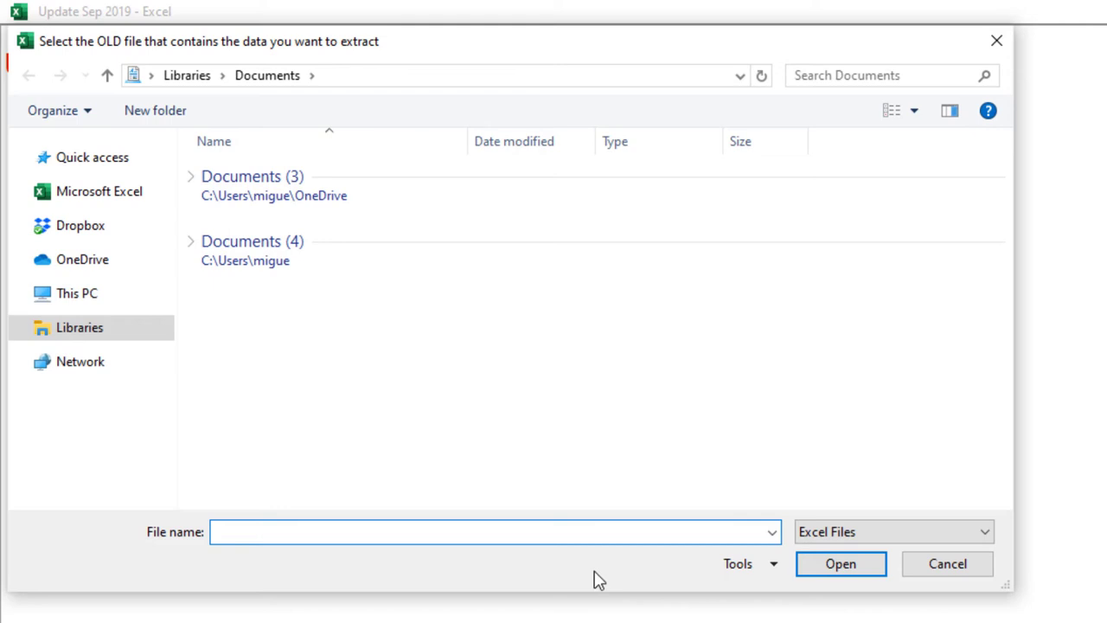
{"action": "left_click", "coordinate": [92, 156]}
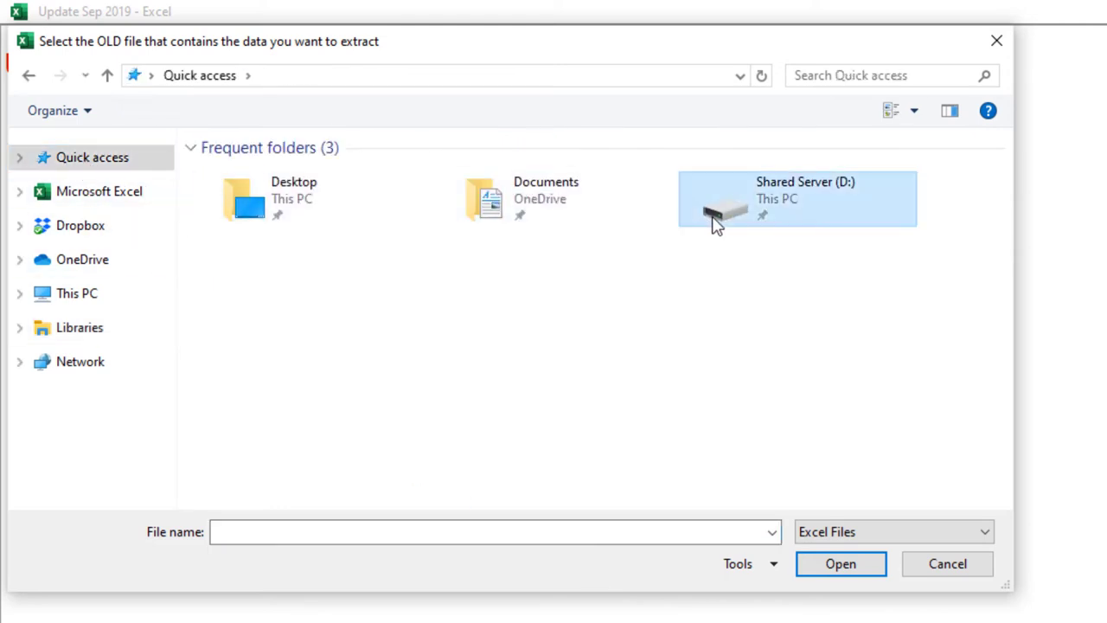
{"action": "double_click", "coordinate": [796, 197]}
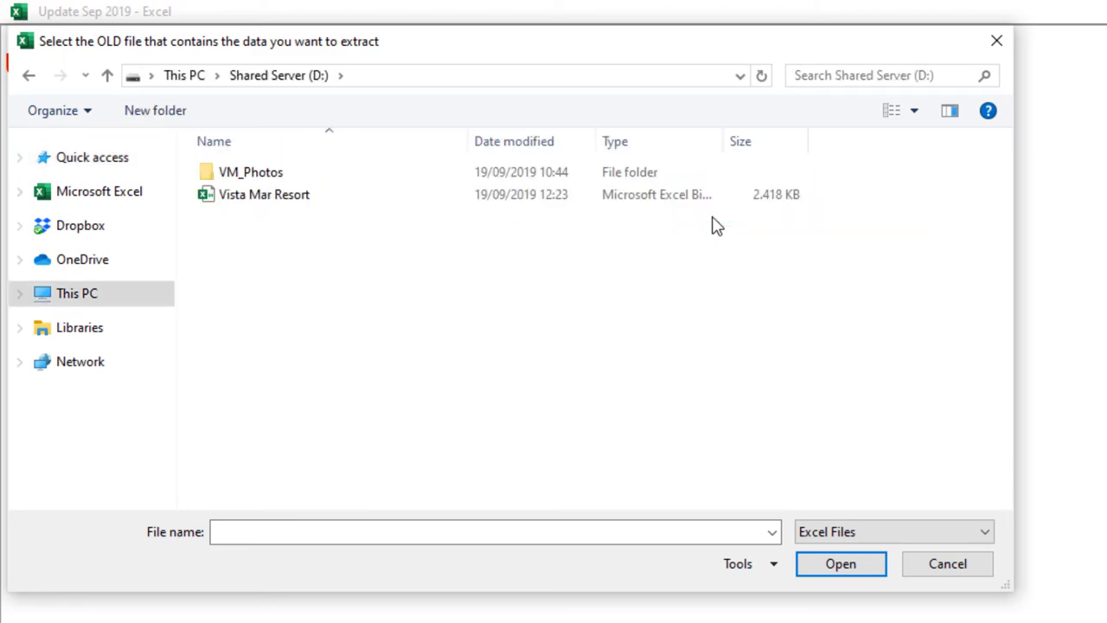
{"action": "left_click", "coordinate": [263, 193]}
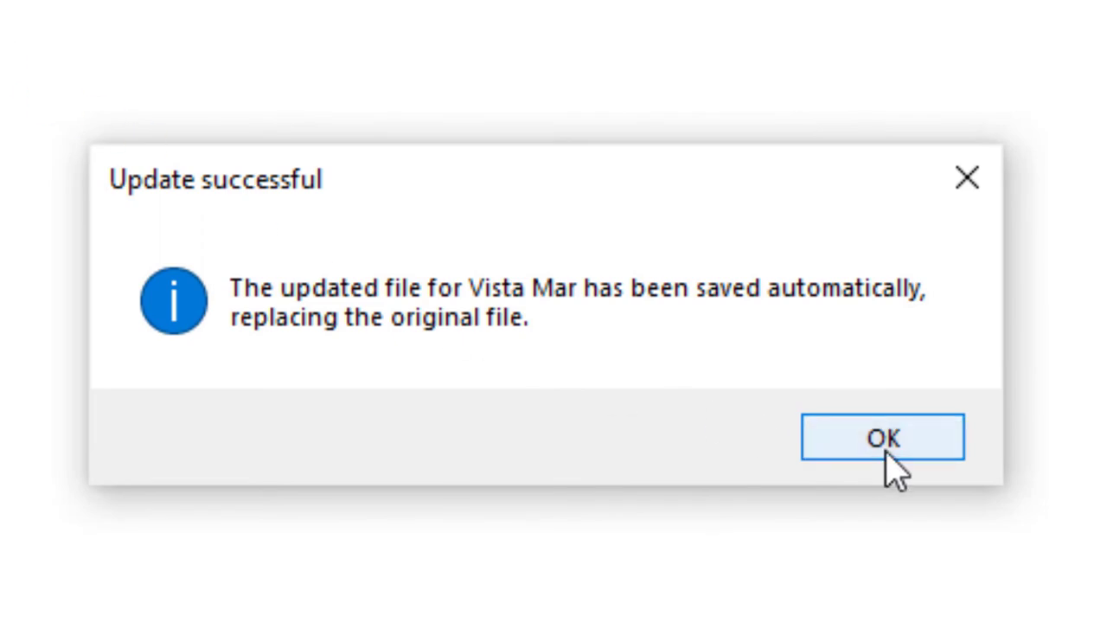
Accept the Update successful message and save Vista Mar Resort, creating a dated backup
{"action": "left_click", "coordinate": [881, 436]}
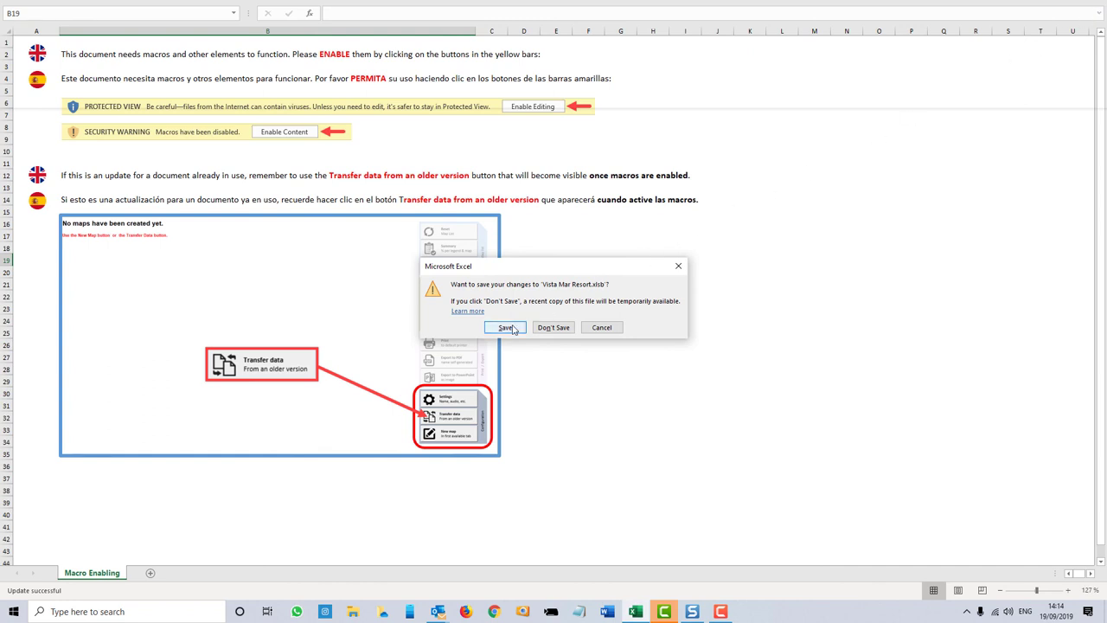
{"action": "left_click", "coordinate": [505, 326]}
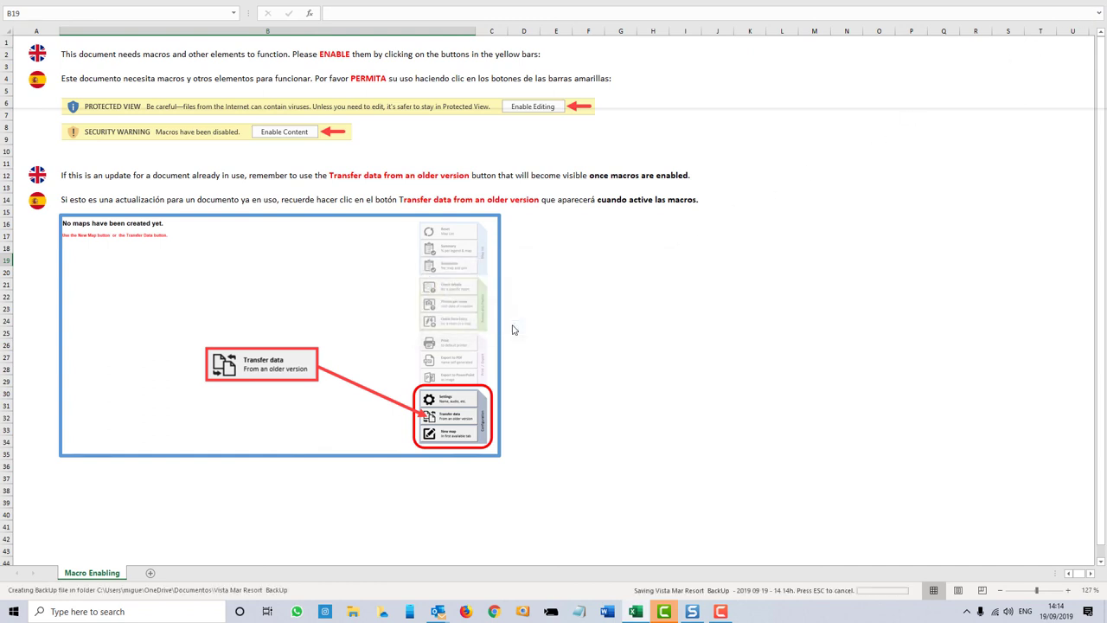